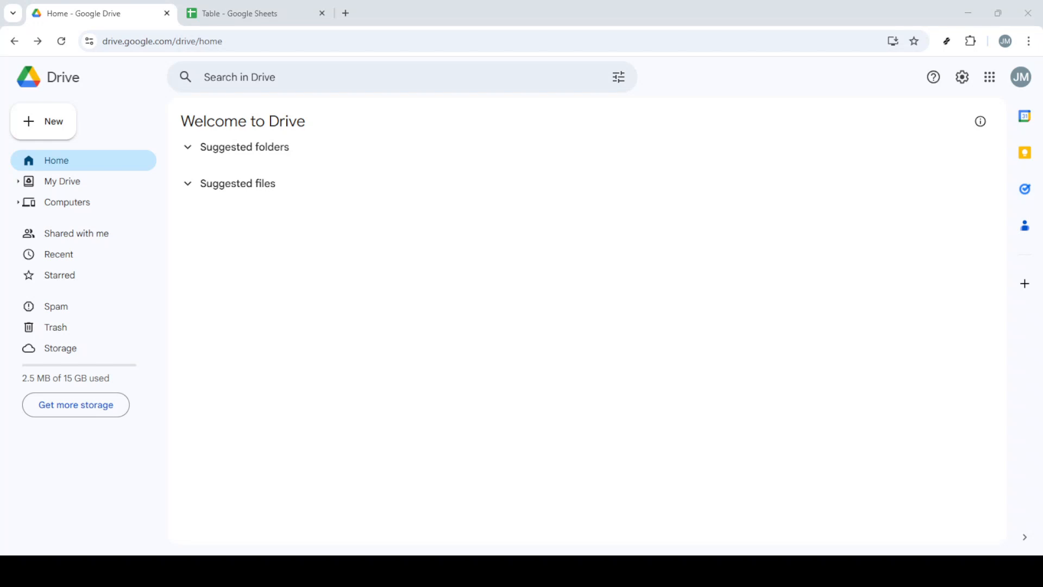
{"action": "mouse_move", "coordinate": [896, 475]}
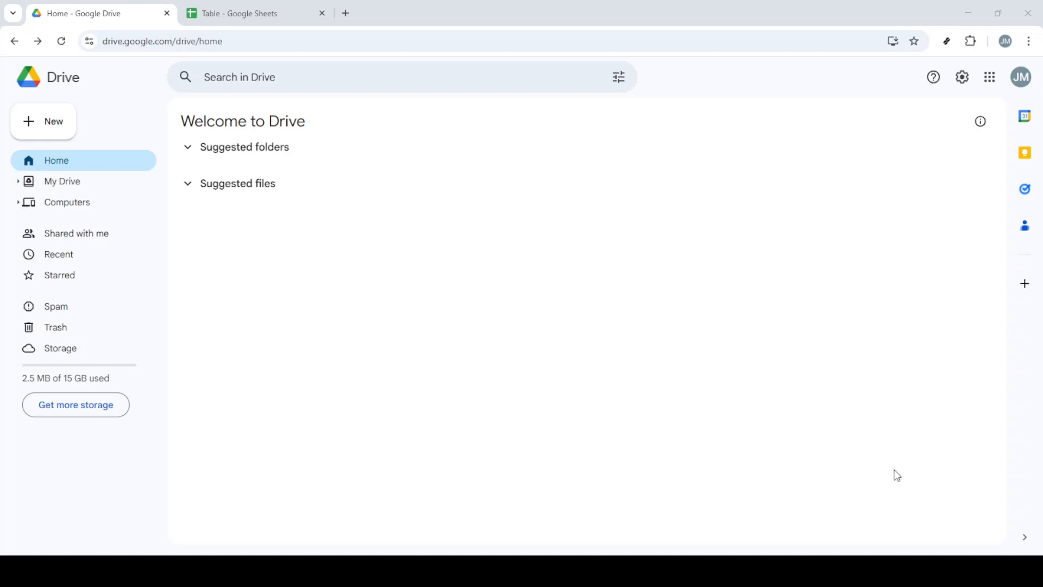
{"action": "mouse_move", "coordinate": [378, 406]}
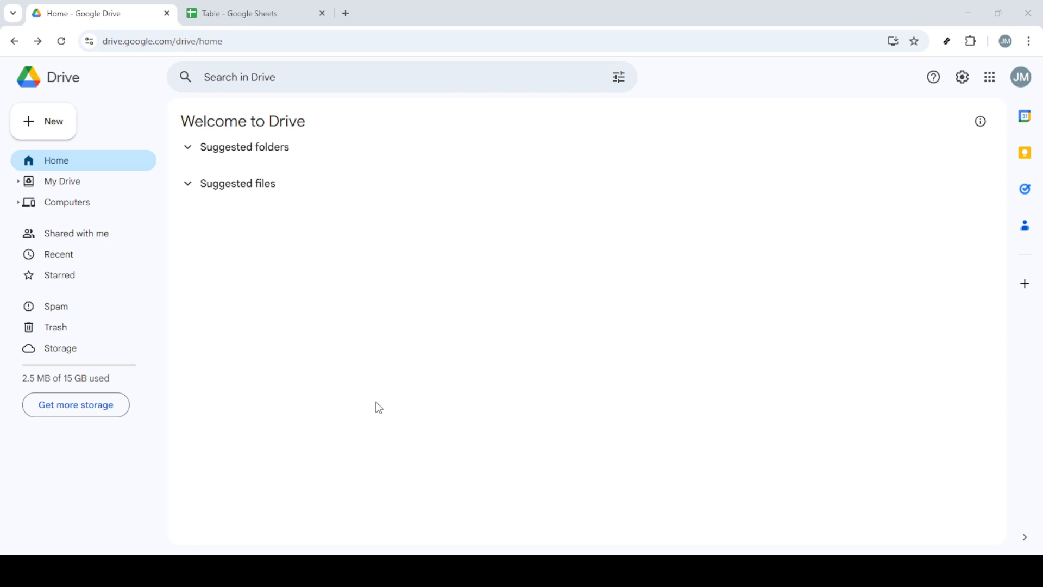
{"action": "mouse_move", "coordinate": [43, 120]}
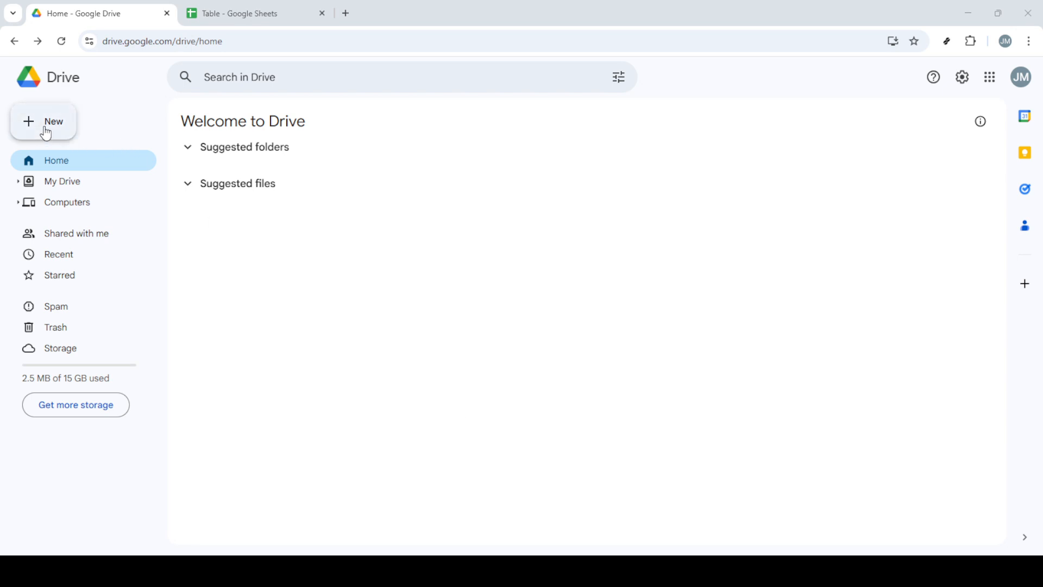
- Create a new blank Google Form from Drive's New menu
{"action": "left_click", "coordinate": [42, 121]}
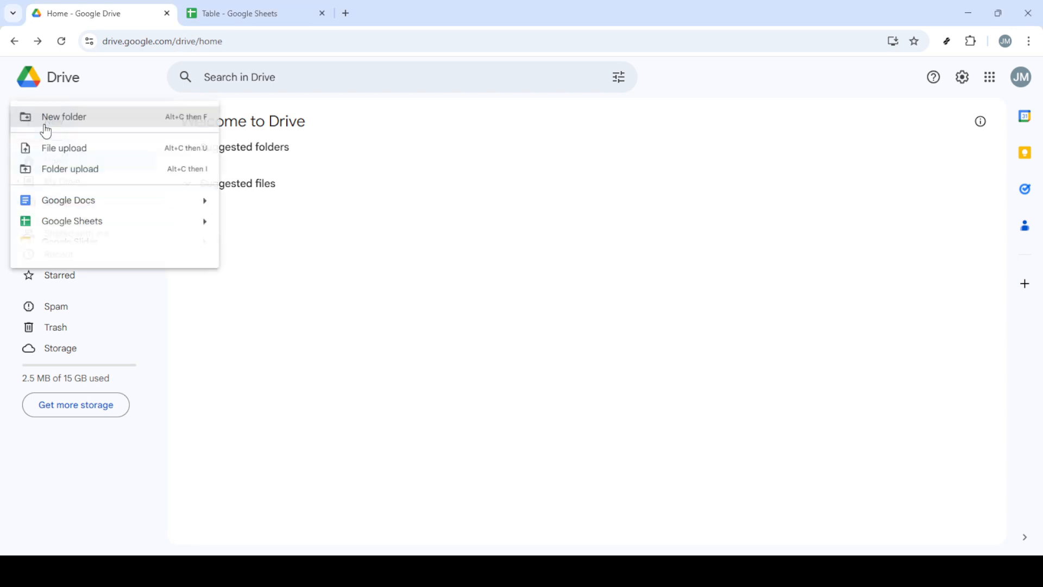
{"action": "mouse_move", "coordinate": [37, 155]}
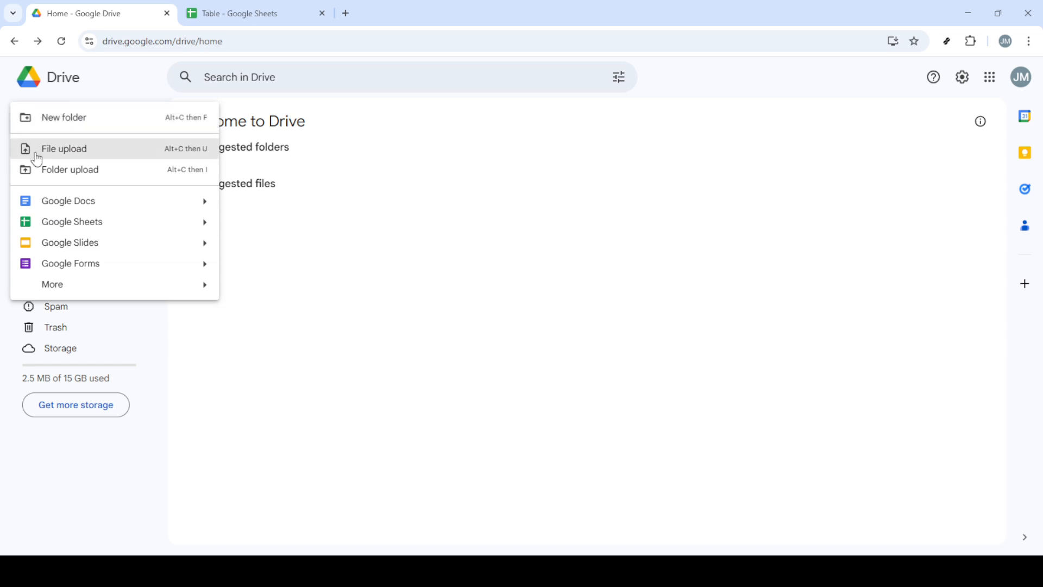
{"action": "mouse_move", "coordinate": [78, 268]}
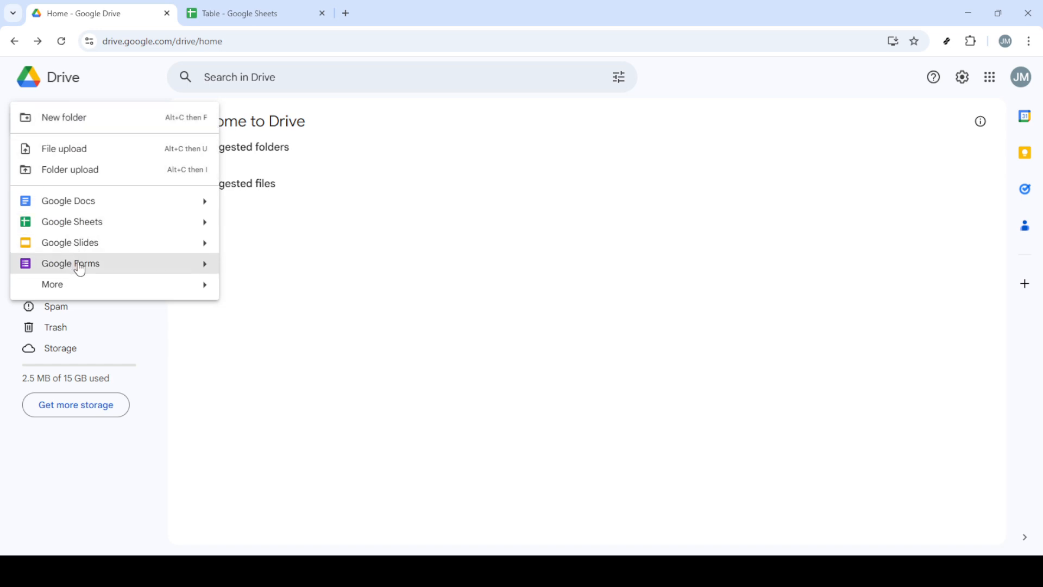
{"action": "mouse_move", "coordinate": [210, 265]}
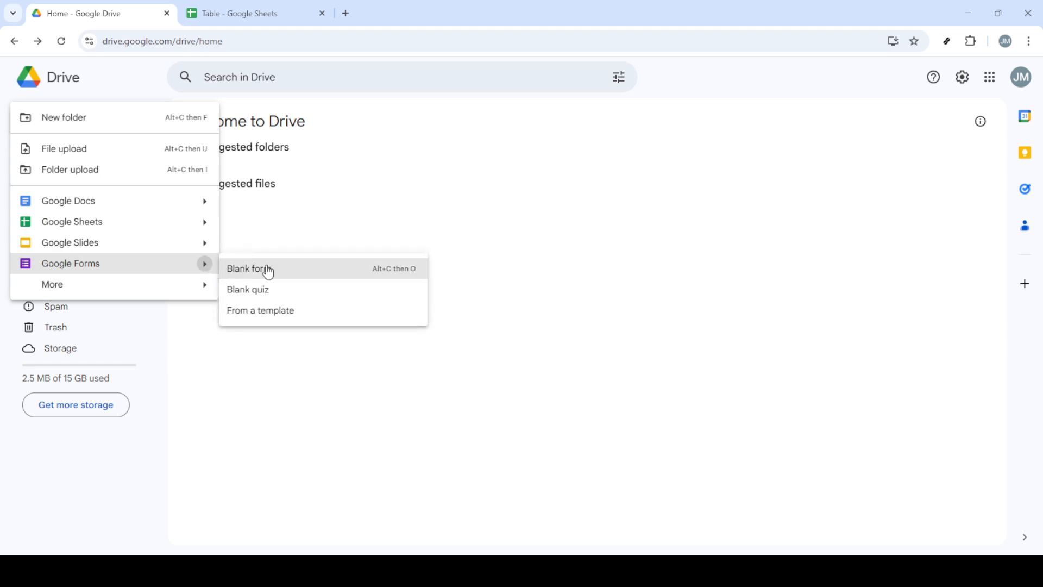
{"action": "left_click", "coordinate": [249, 269]}
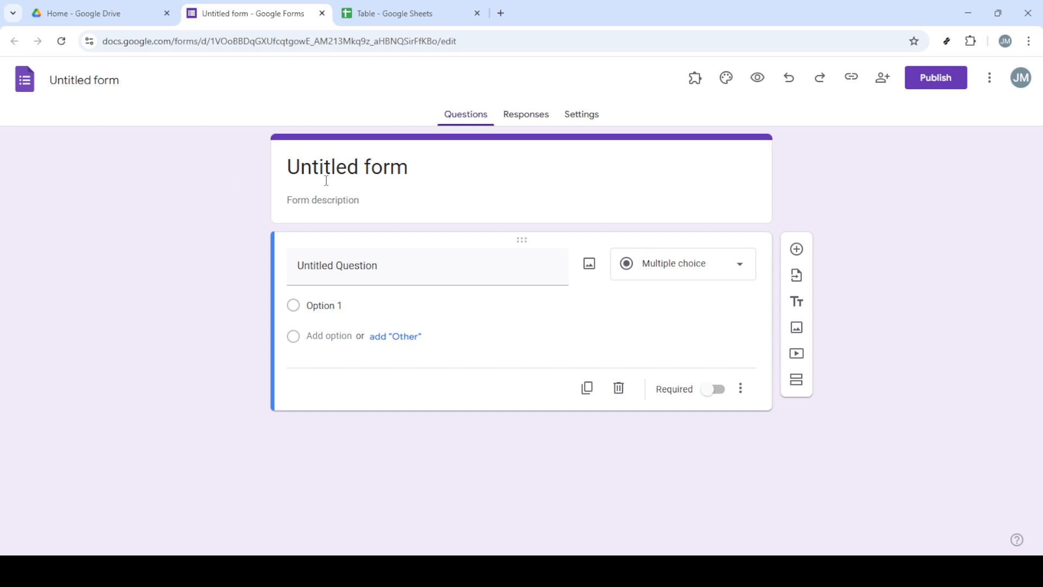
- Rename the untitled form to 'Table'
{"action": "double_click", "coordinate": [324, 166]}
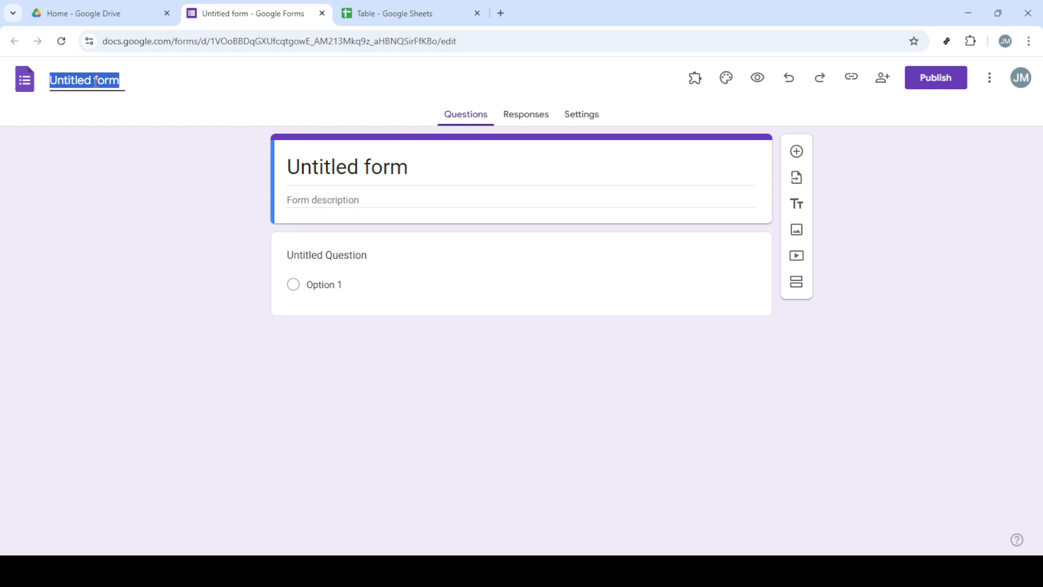
{"action": "type", "text": "Ta"}
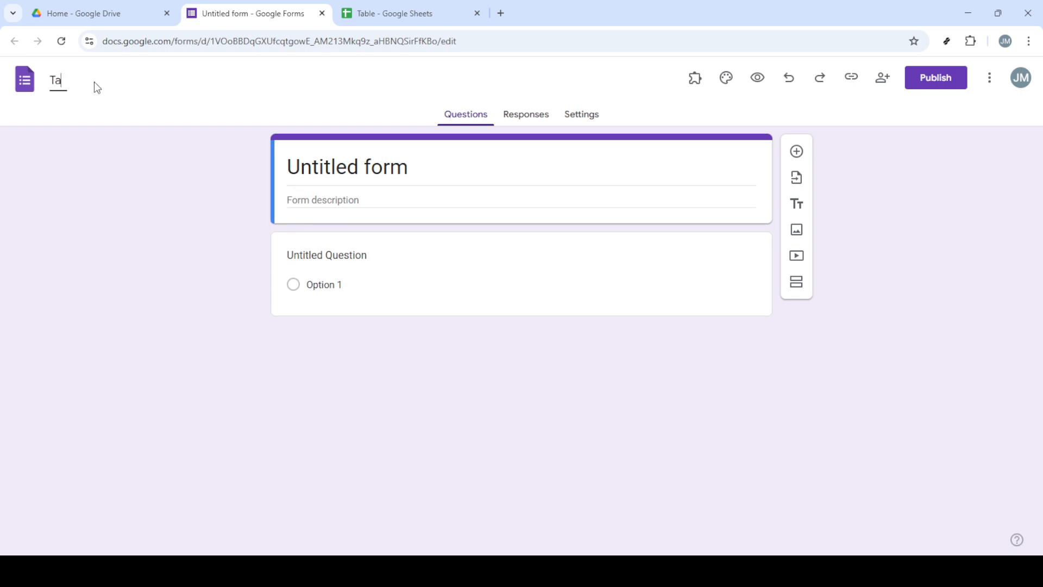
{"action": "type", "text": "ble"}
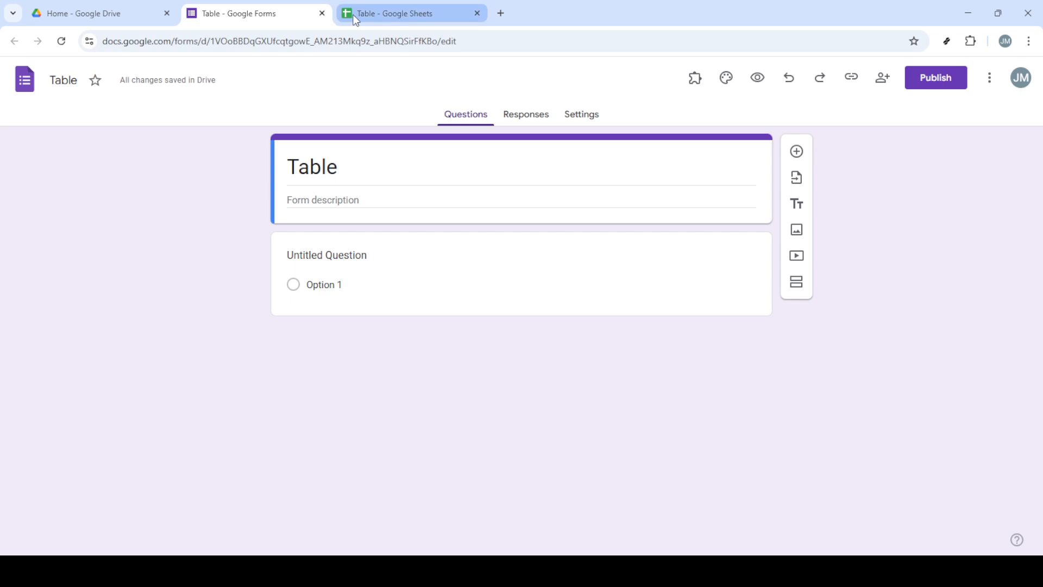
- Switch to the 'Table' spreadsheet of names and email addresses in Google Sheets
{"action": "left_click", "coordinate": [404, 13]}
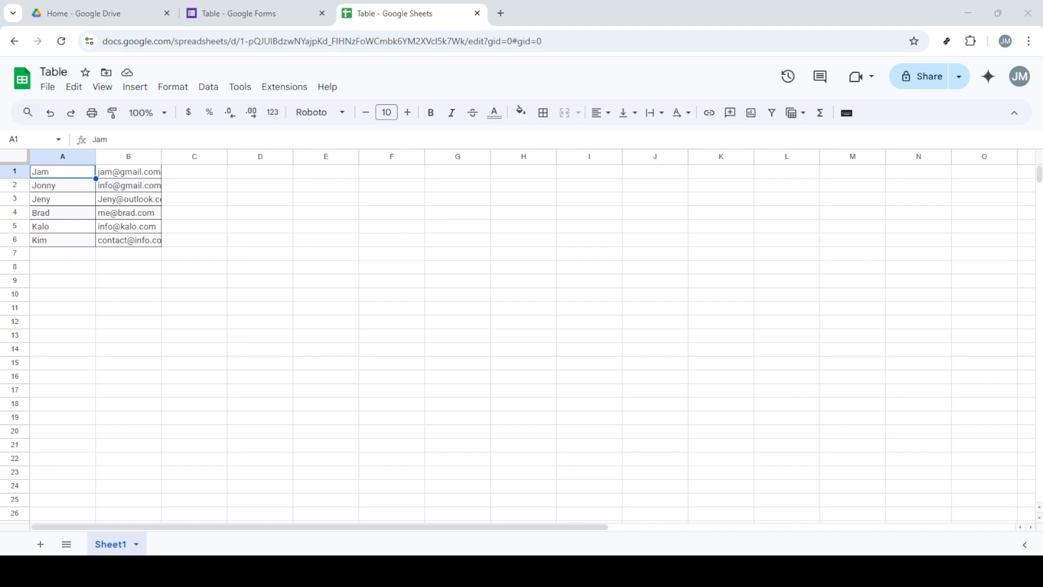
{"action": "mouse_move", "coordinate": [165, 253]}
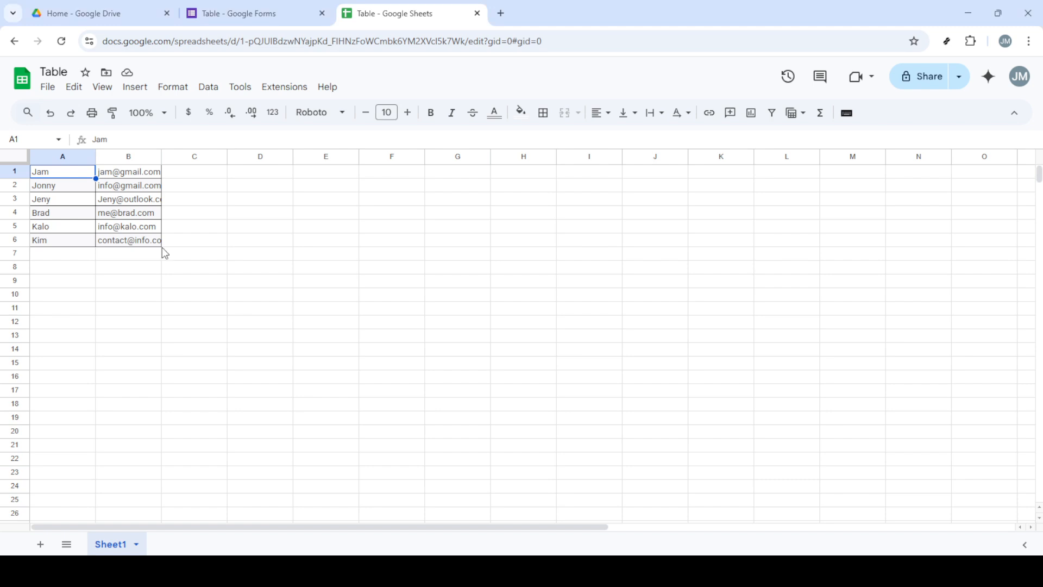
{"action": "mouse_move", "coordinate": [173, 249]}
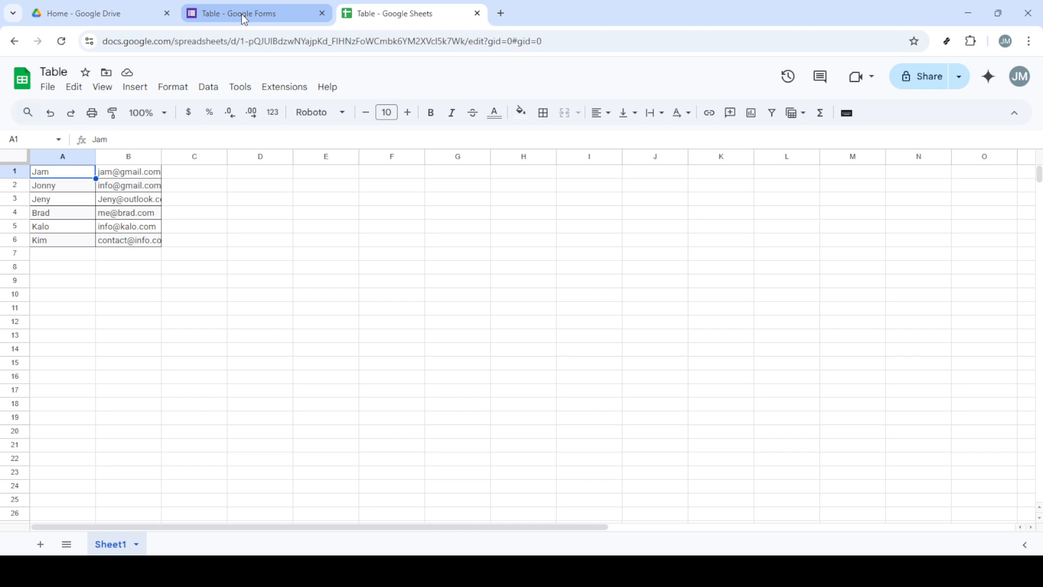
- Back in the form, start adding an inline image to the first question
{"action": "left_click", "coordinate": [247, 13]}
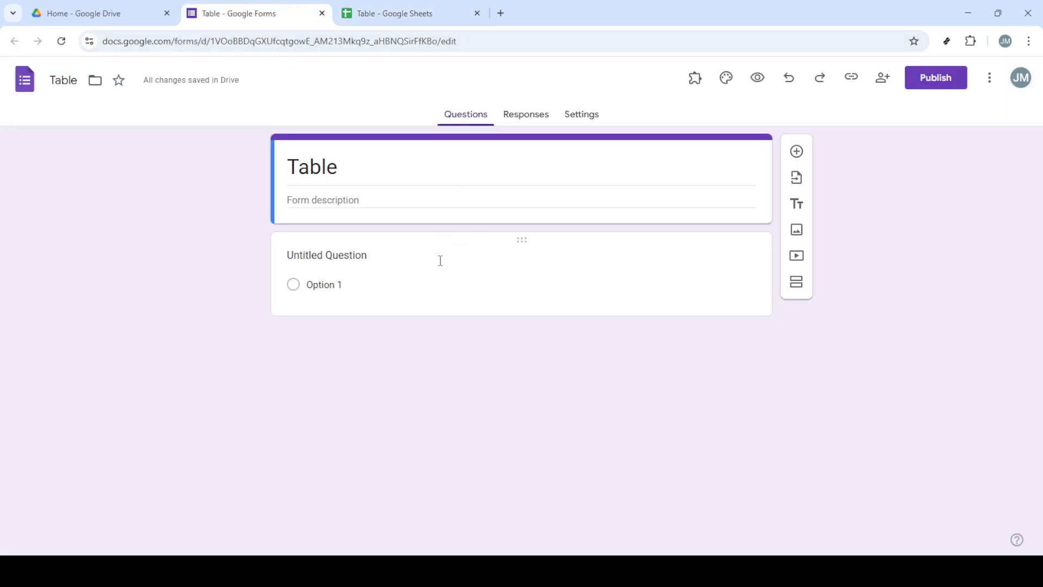
{"action": "left_click", "coordinate": [326, 255]}
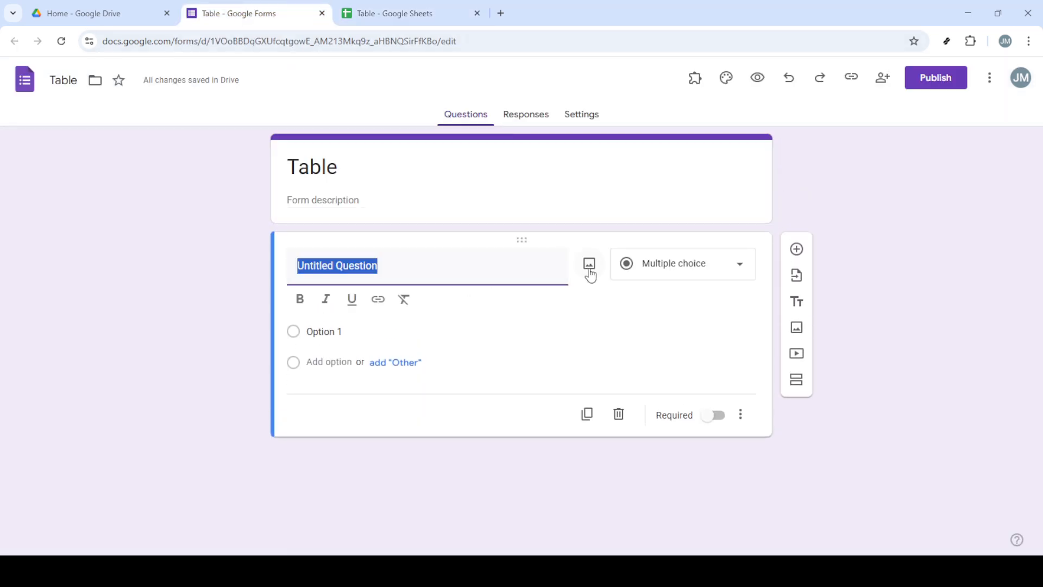
{"action": "mouse_move", "coordinate": [588, 264]}
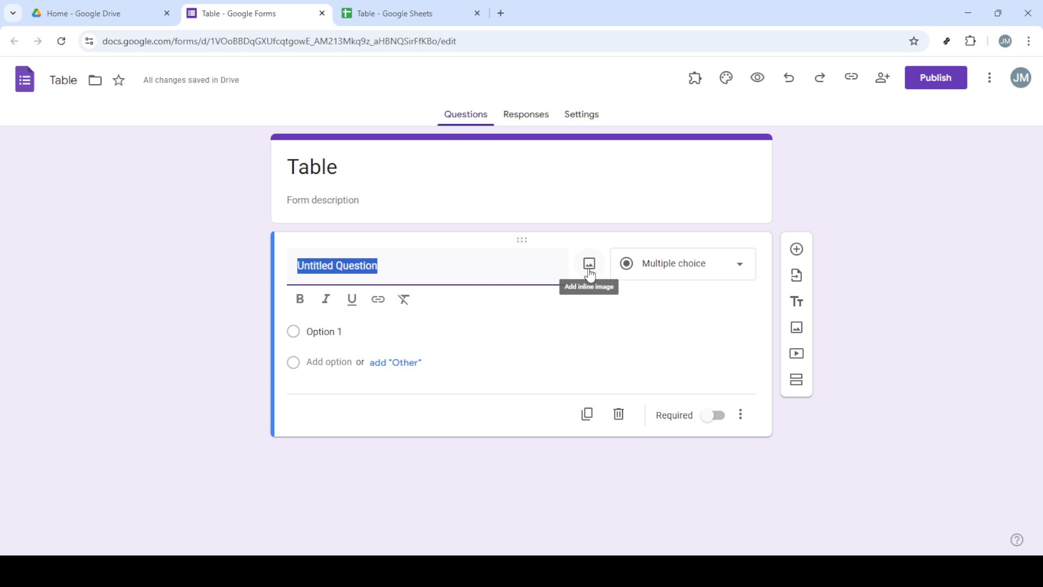
{"action": "left_click", "coordinate": [587, 263]}
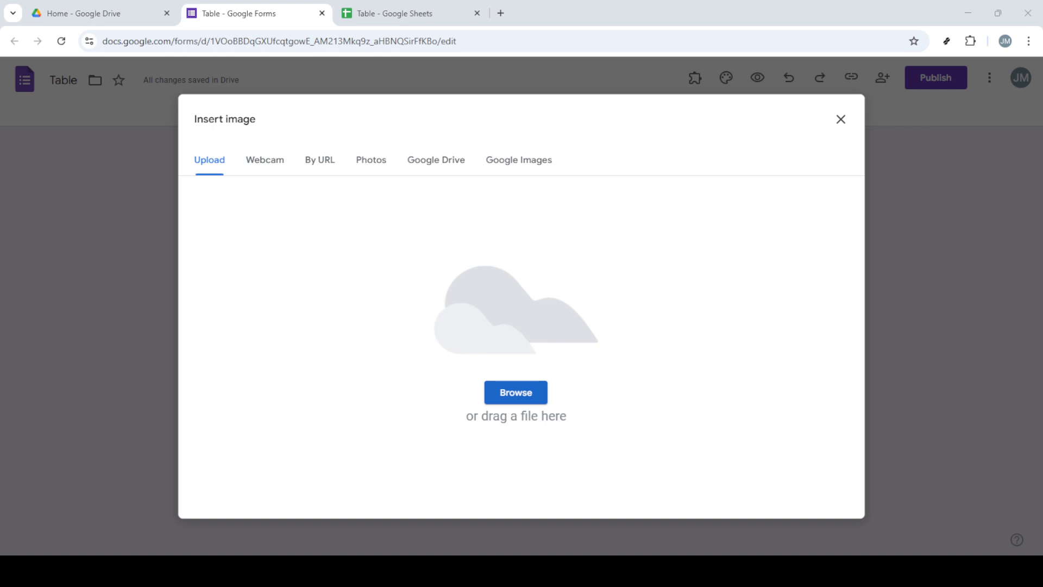
- Upload the table screenshot file as the question's inline image
{"action": "left_click", "coordinate": [515, 392]}
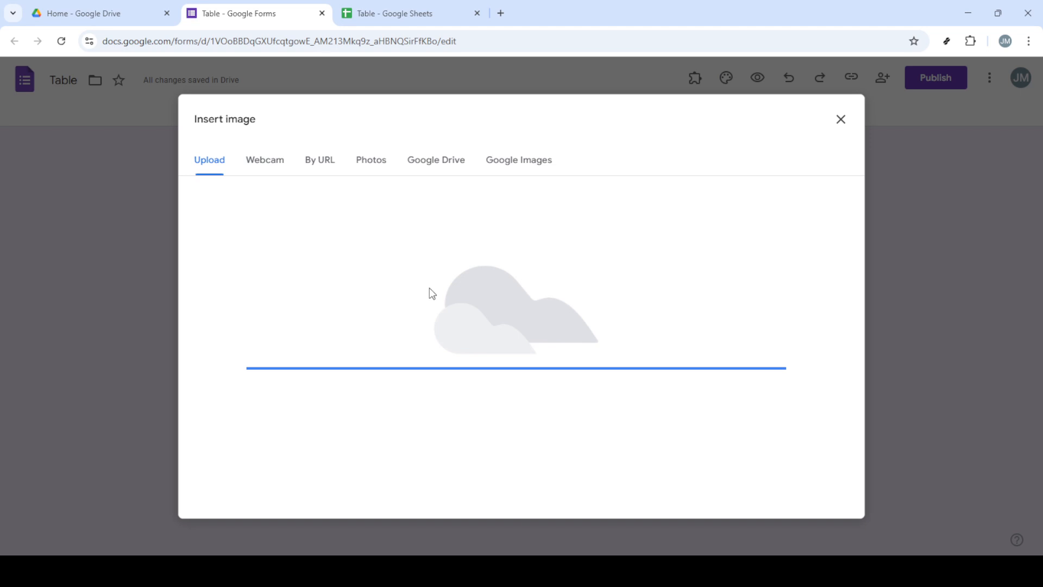
{"action": "left_click", "coordinate": [840, 119]}
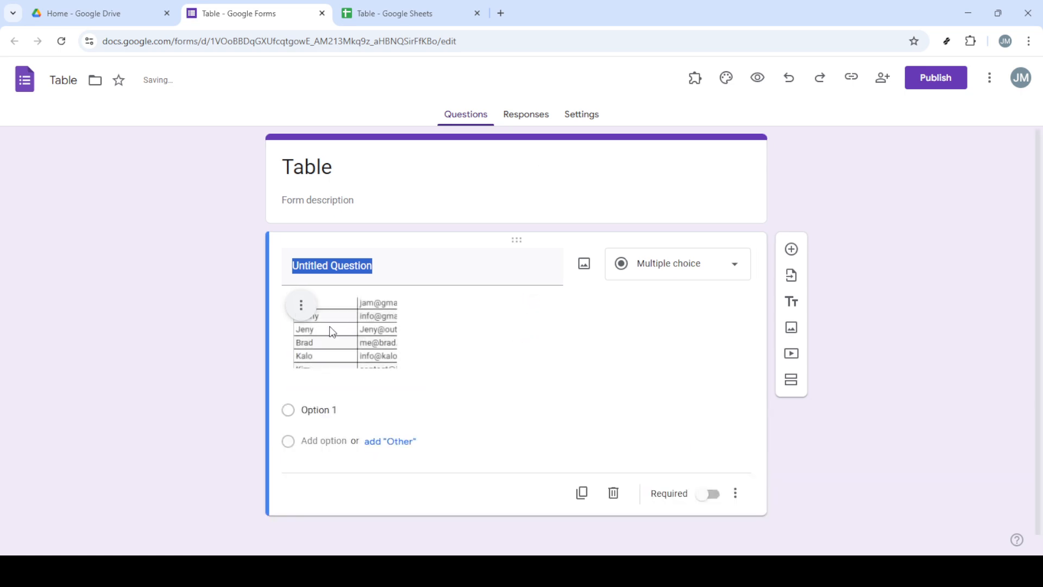
- Center-align and enlarge the table image, then bring up the Publish confirmation
{"action": "left_click", "coordinate": [301, 304]}
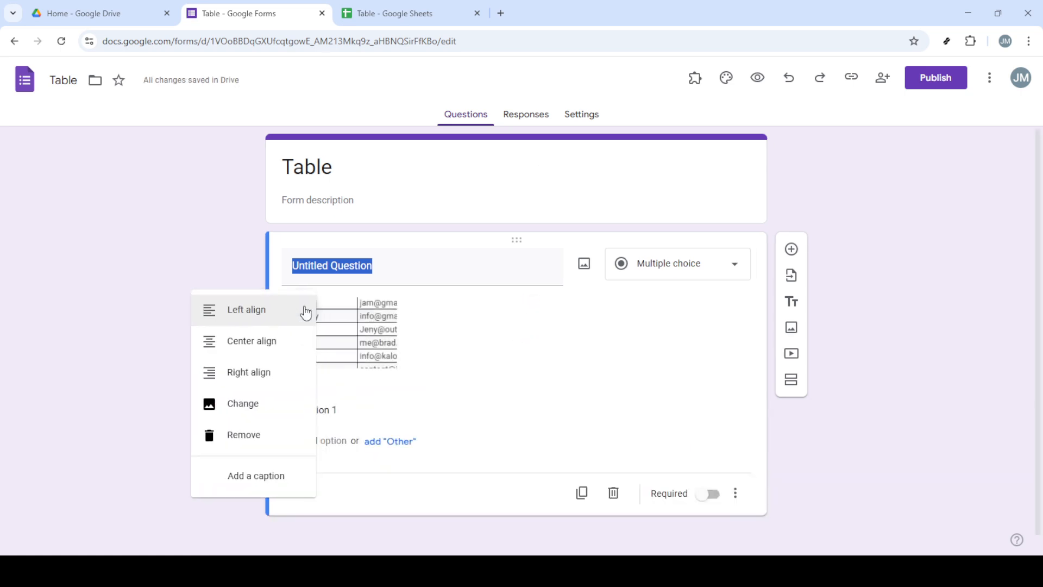
{"action": "mouse_move", "coordinate": [248, 371]}
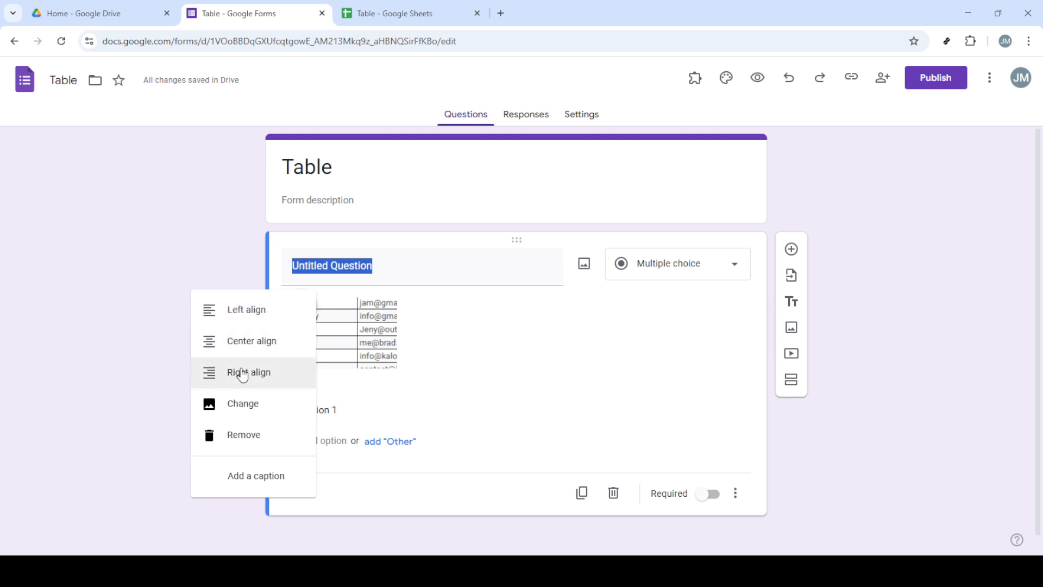
{"action": "left_click", "coordinate": [250, 371]}
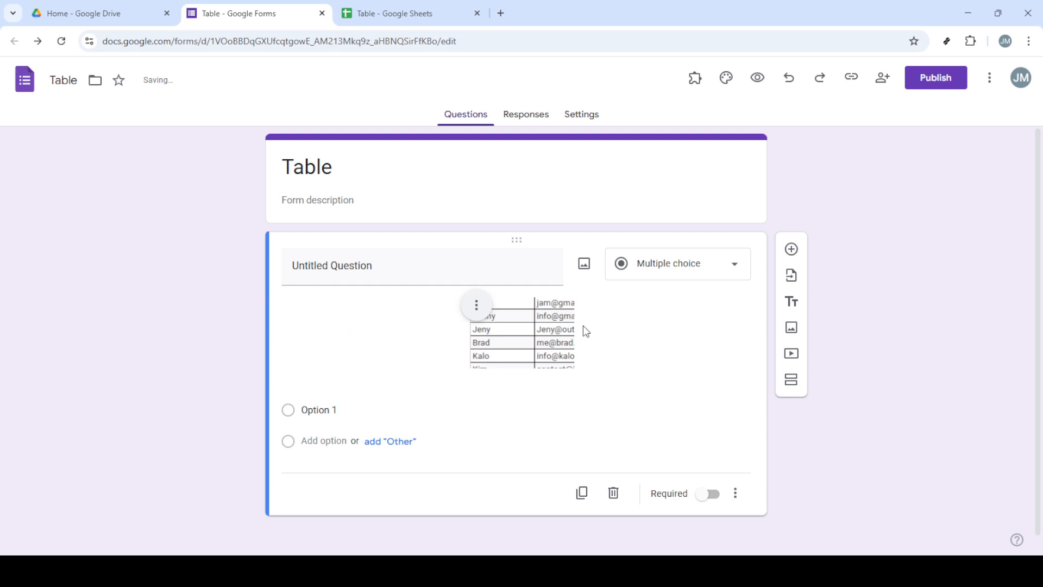
{"action": "mouse_move", "coordinate": [538, 339]}
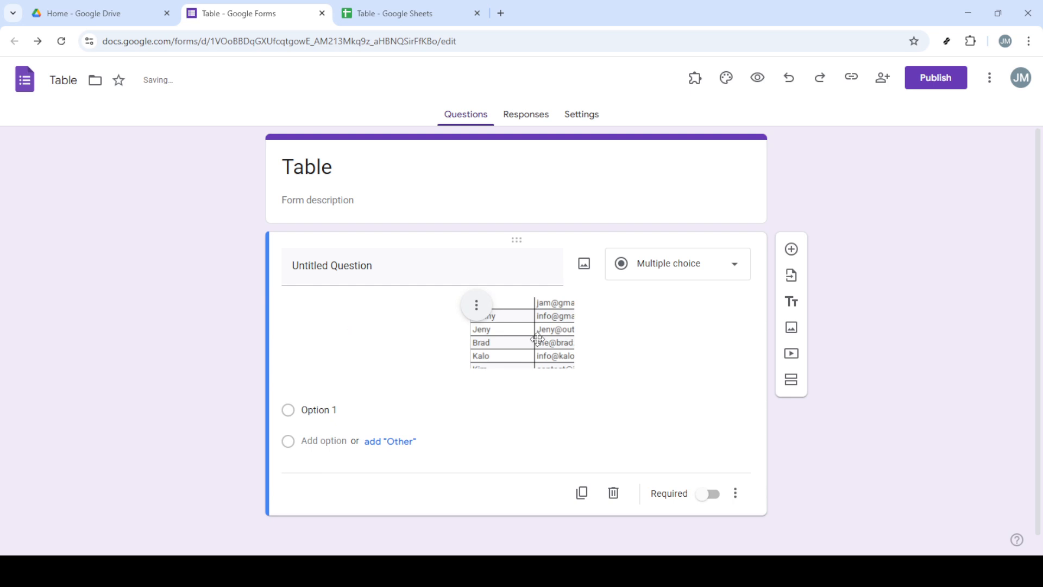
{"action": "left_click", "coordinate": [520, 392]}
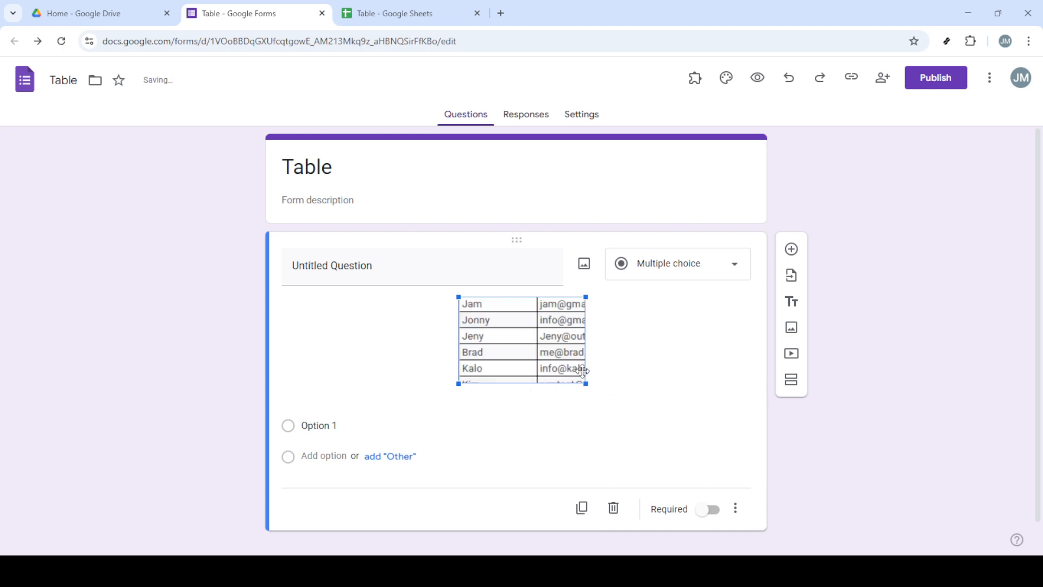
{"action": "mouse_move", "coordinate": [935, 78]}
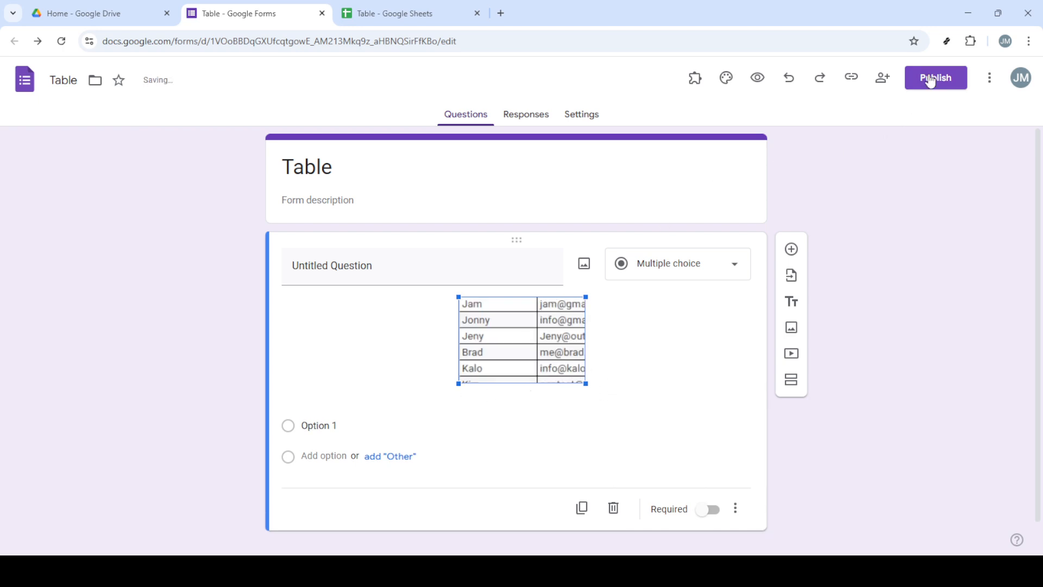
{"action": "left_click", "coordinate": [934, 78]}
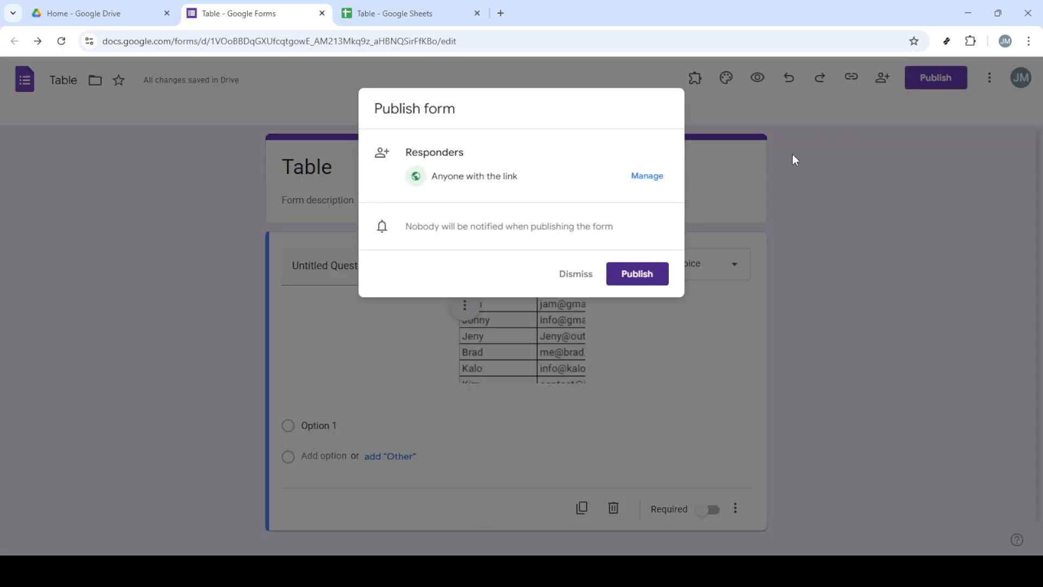